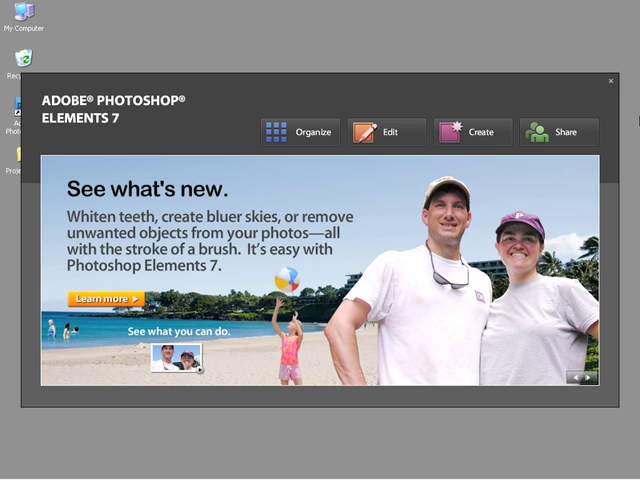
mouse_move(324, 112)
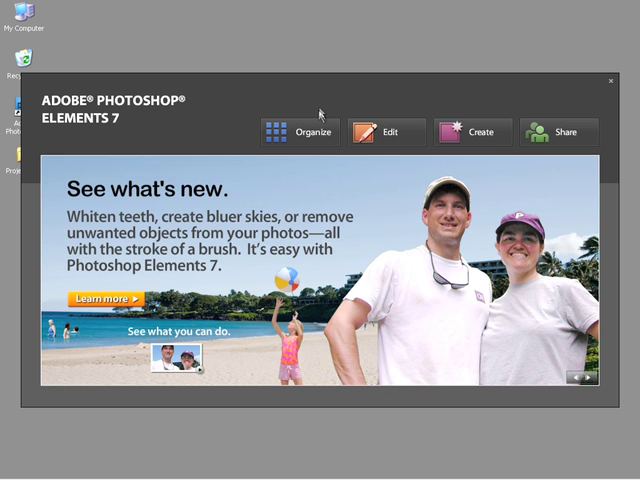
mouse_move(318, 132)
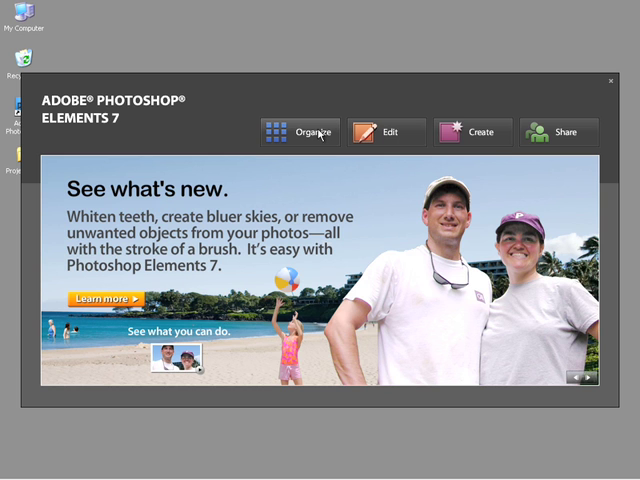
Step: Launch the Organizer from the Welcome Screen, showing the empty My Catalog with albums and keyword tags
click(312, 132)
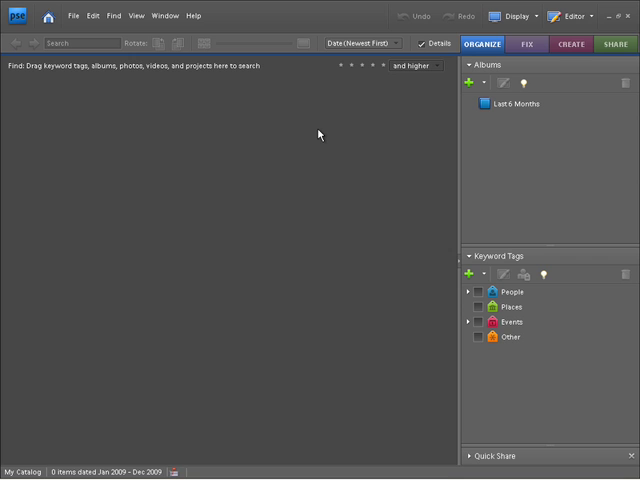
mouse_move(130, 316)
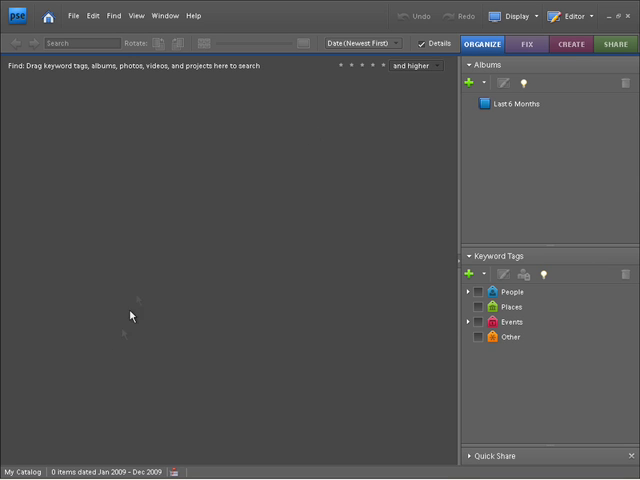
mouse_move(44, 460)
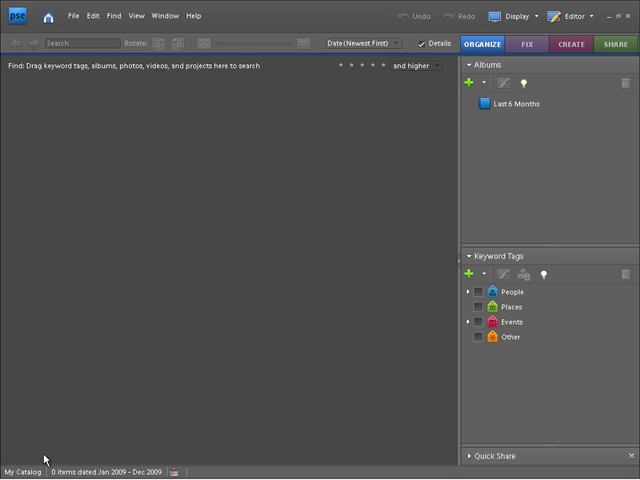
mouse_move(56, 154)
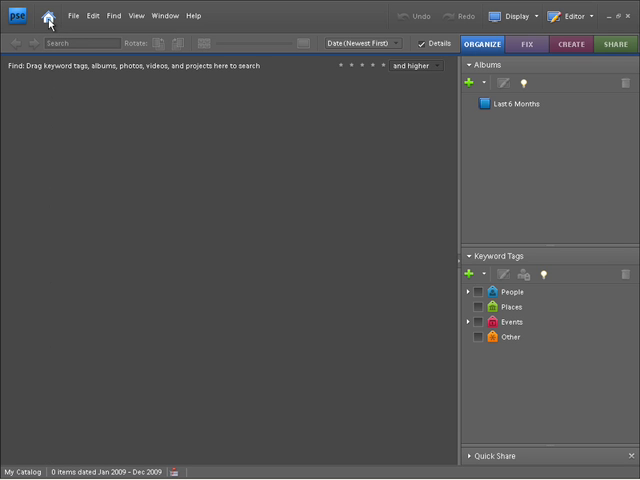
click(52, 16)
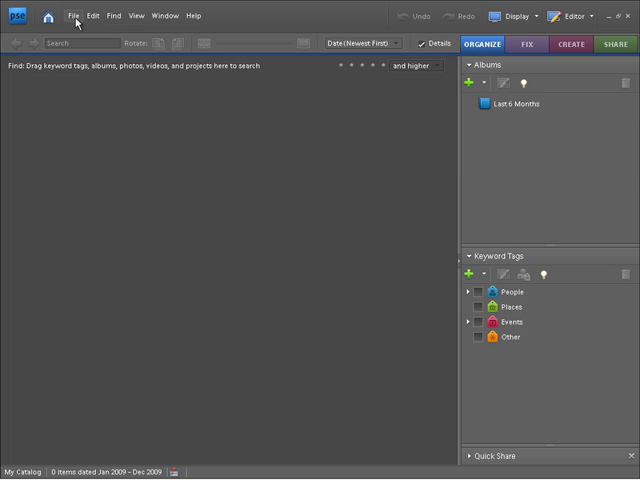
click(92, 16)
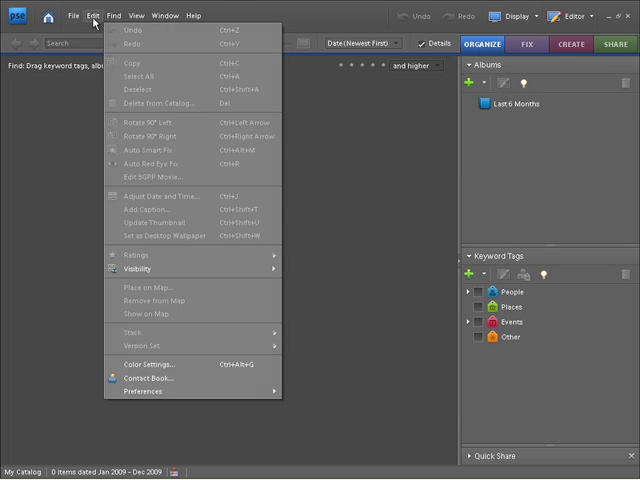
click(132, 16)
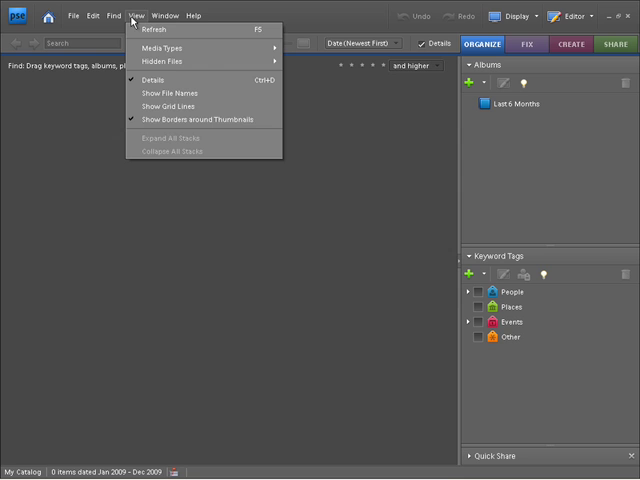
click(196, 16)
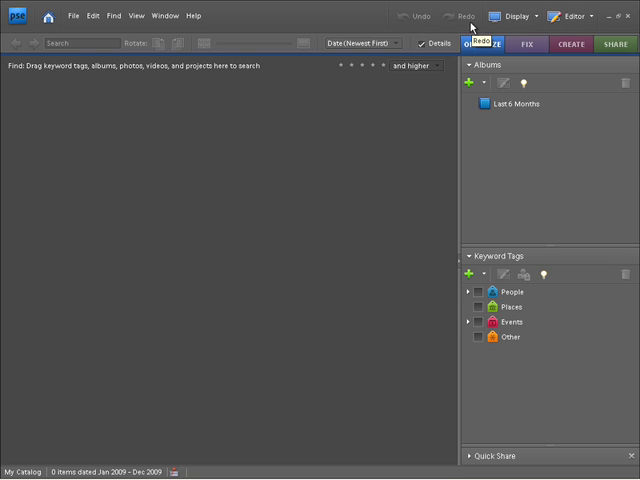
click(512, 16)
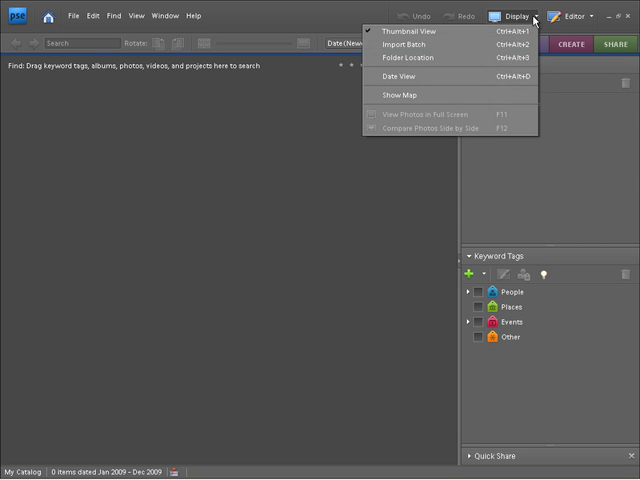
click(578, 16)
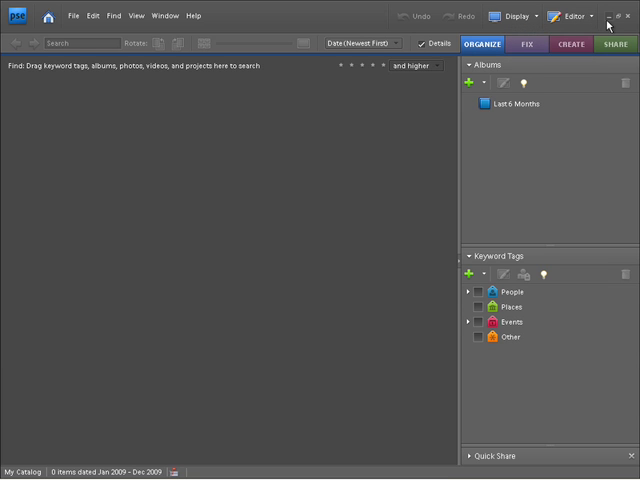
mouse_move(614, 16)
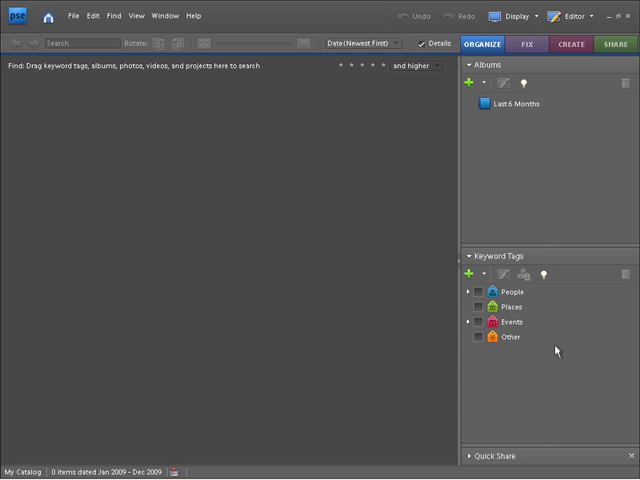
mouse_move(532, 166)
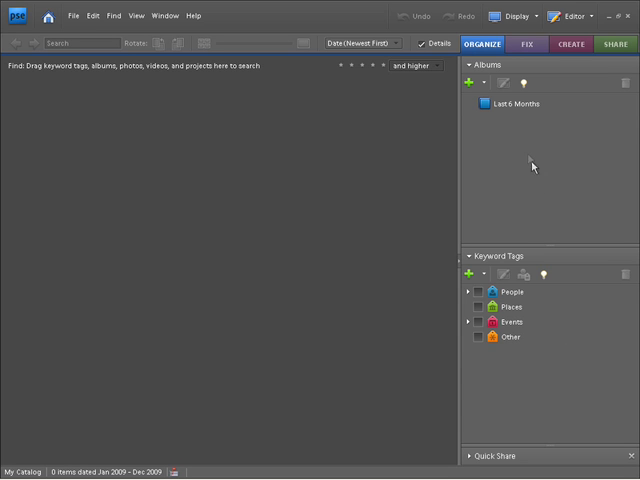
click(526, 44)
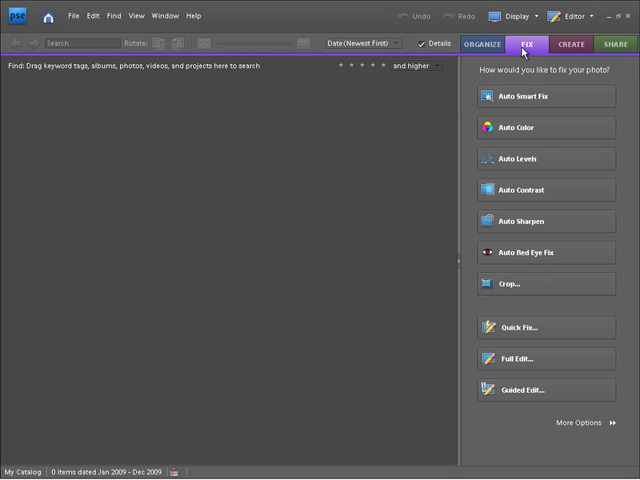
click(572, 44)
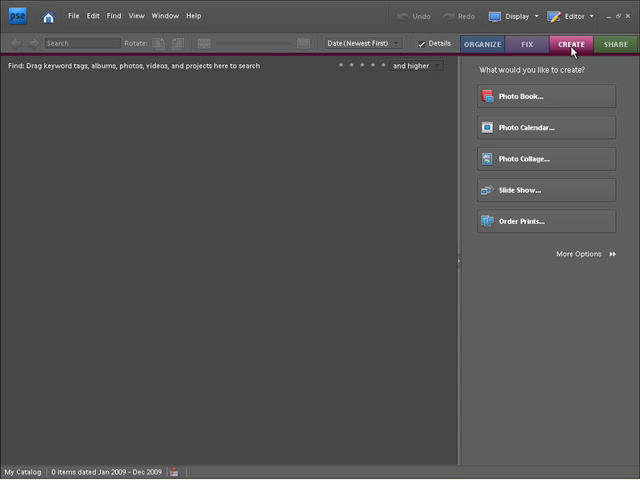
click(616, 44)
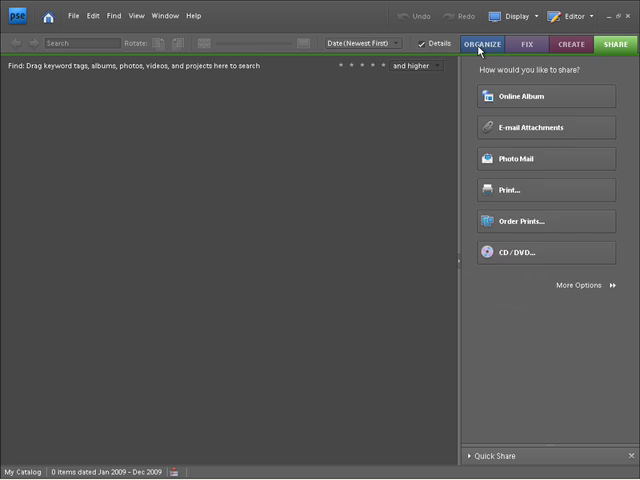
click(480, 44)
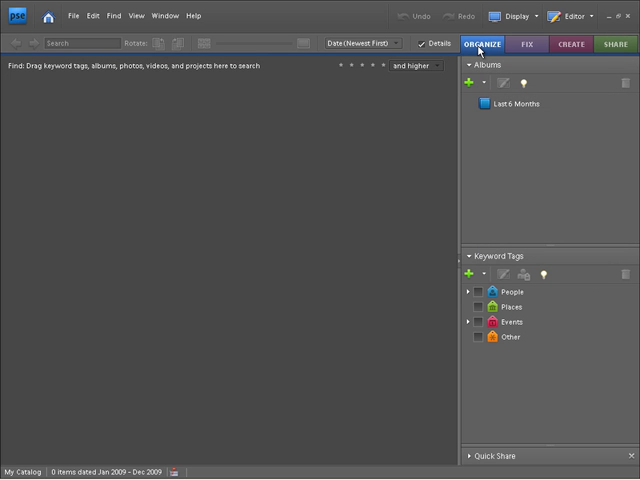